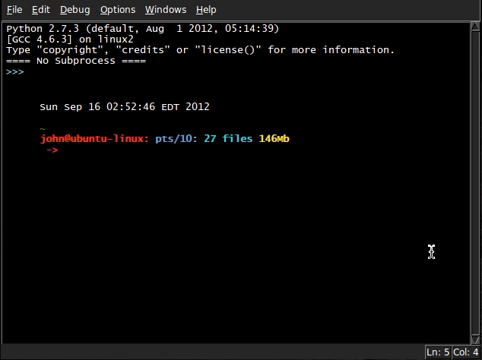
Step: Echo "What's up, YouTube?" and check that echo $? reports exit status 0
text(e)
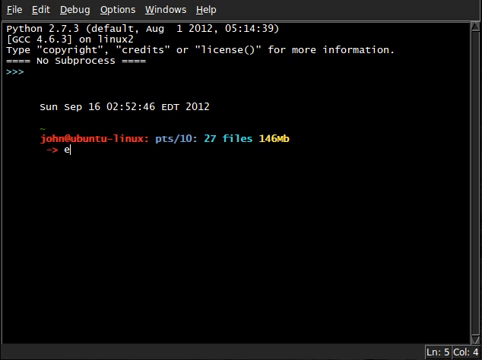
text(cho ")
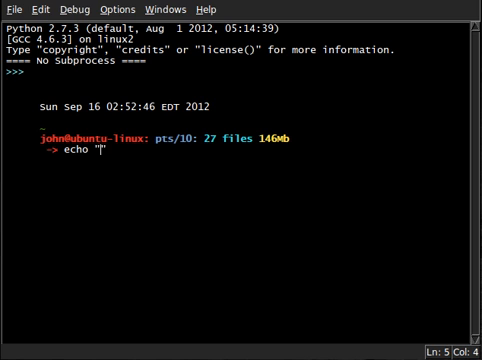
text(wha)
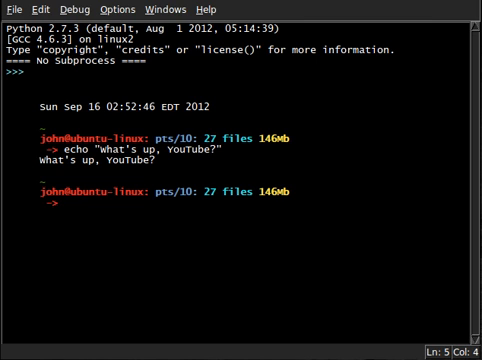
text(echo)
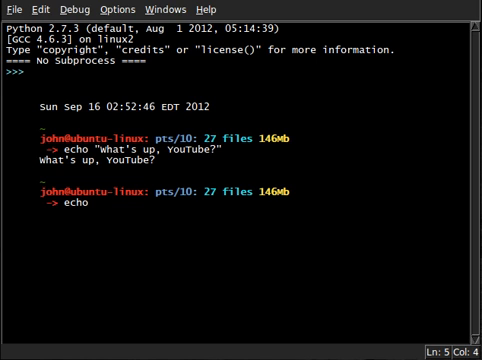
text($?)
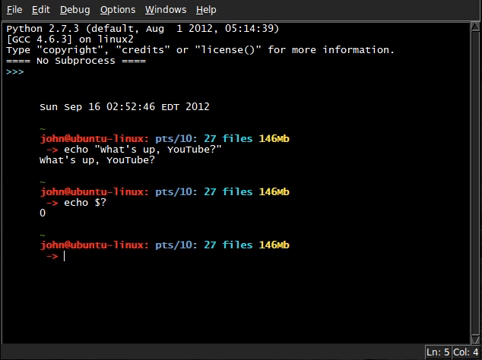
Step: Run the misspelled eco greeting to get "command not found" and check its exit status
text(echo "What's up, YouTube?")
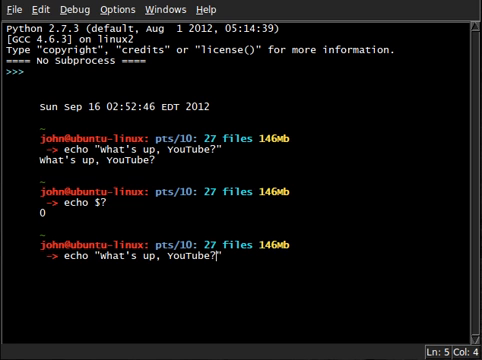
key(BackSpace)
text(w)
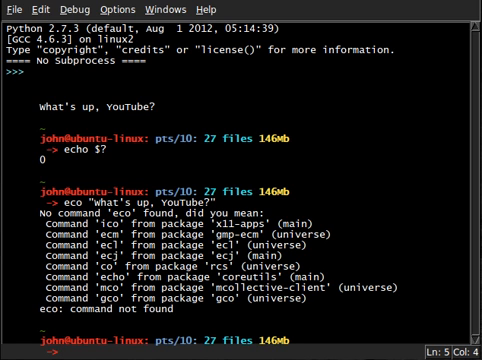
text(echo $?)
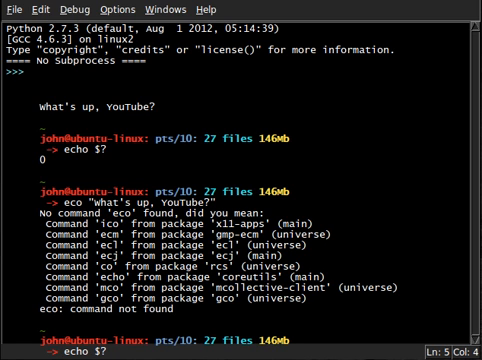
scroll(down, 3)
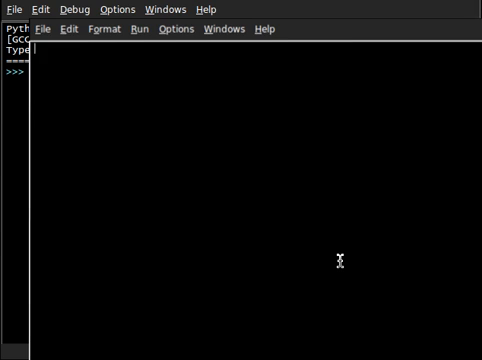
Step: Write the #!/usr/bin/env python shebang and the if __name__ == "__main__": main() guard
text(#!/usr)
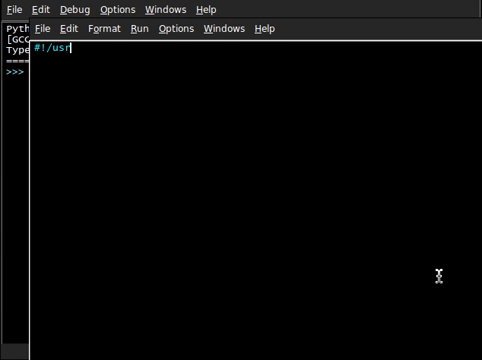
text(/bin/env)
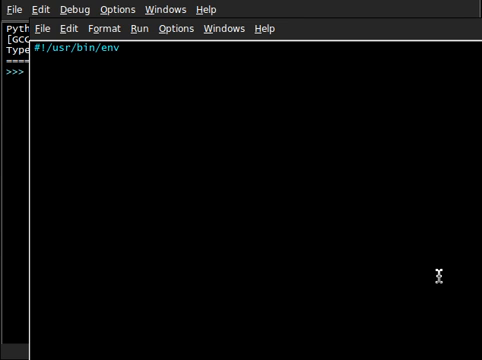
text(python)
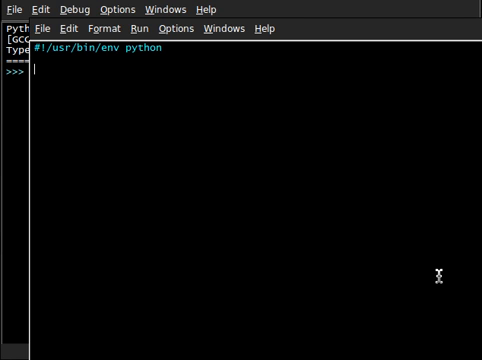
text(if)
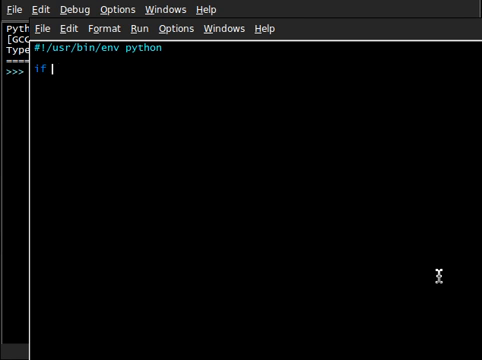
text(( __name_ ))
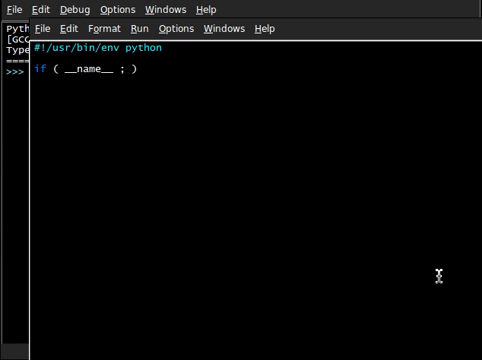
text(==)
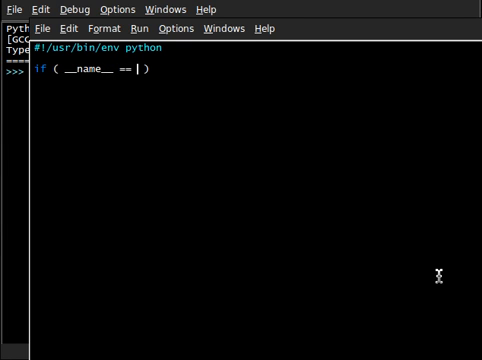
text("__main__")
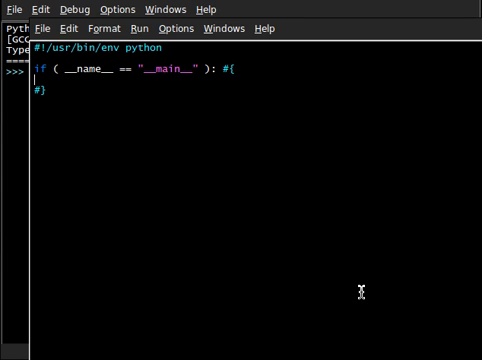
text(main());)
text(def)
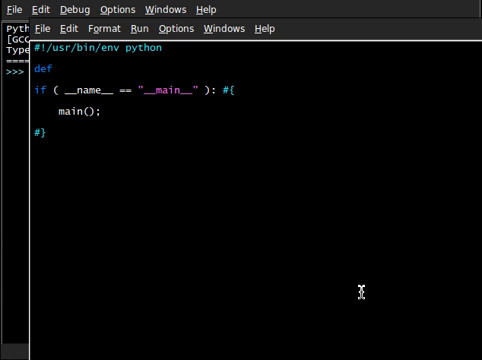
Step: Import sys and define main() printing "Hello there!"
text(main(): #{)
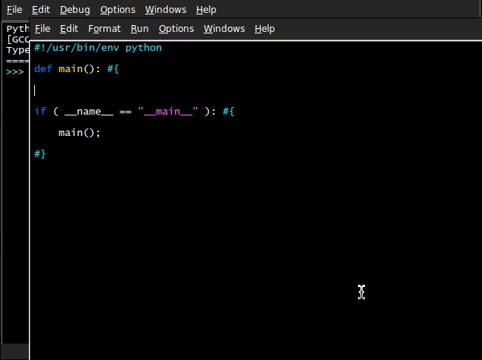
text(#})
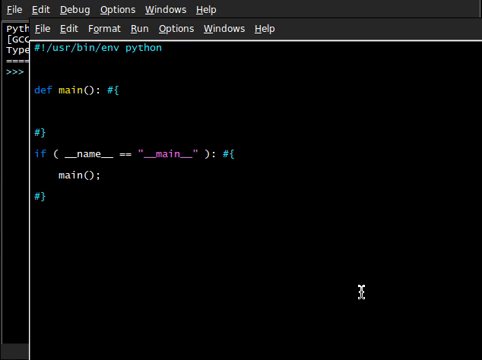
text(import sys)
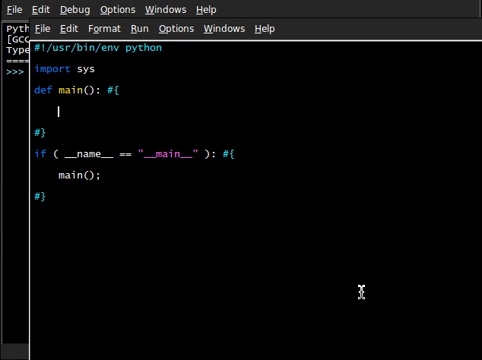
text(print( ))
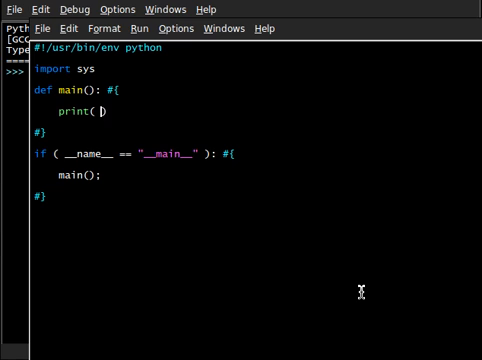
text("")
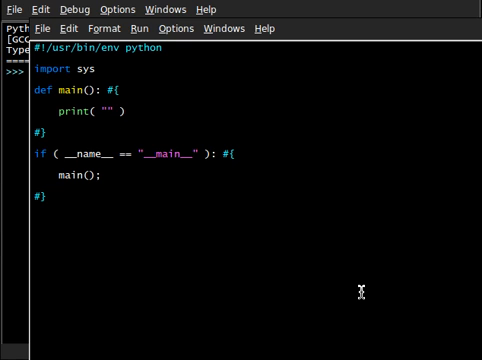
text(Hello there!)
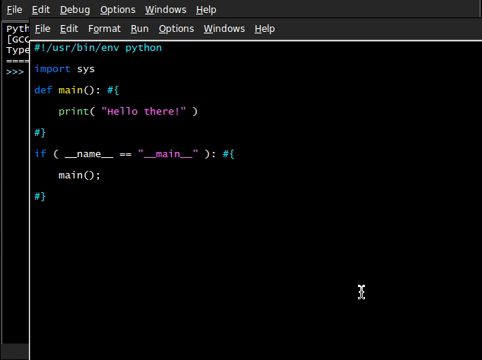
text(;)
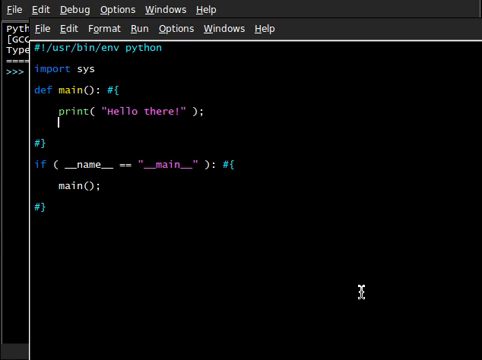
key(Backspace)
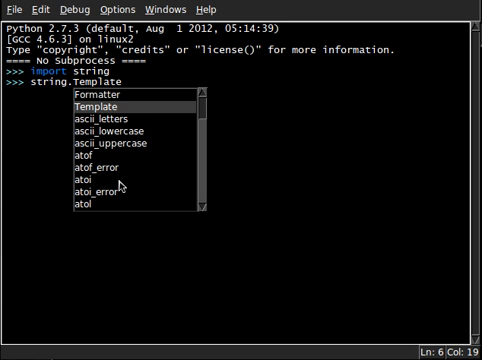
Step: Evaluate string.digits in the IDLE shell to see the digit characters
text(center)
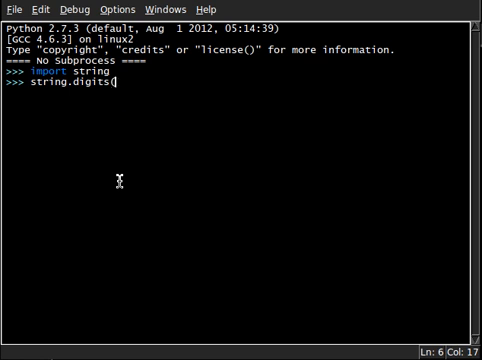
key(Return)
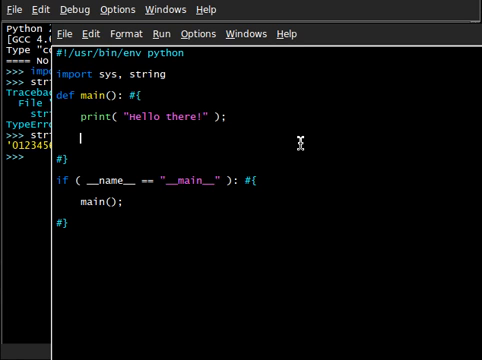
Step: Store raw_input("What is your name\n") in name and begin a for loop below it
text(name)
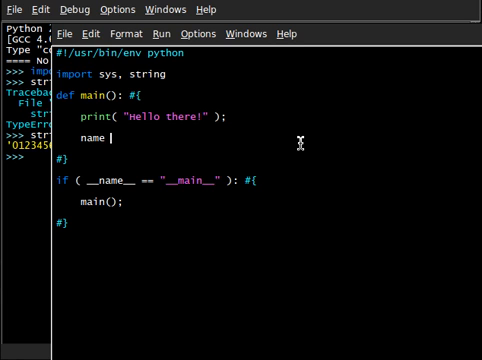
text(= raw_inp)
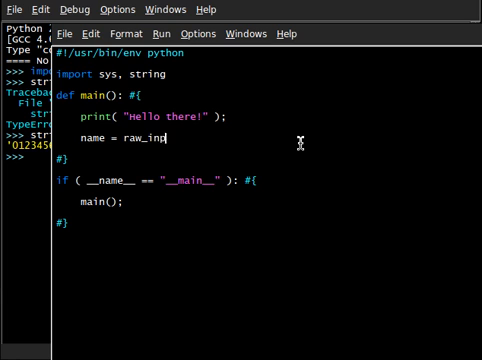
text(ut( "W" ))
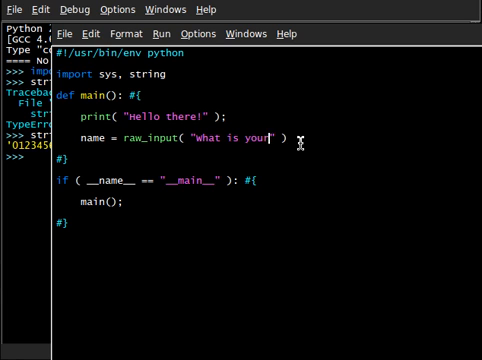
text(nme)
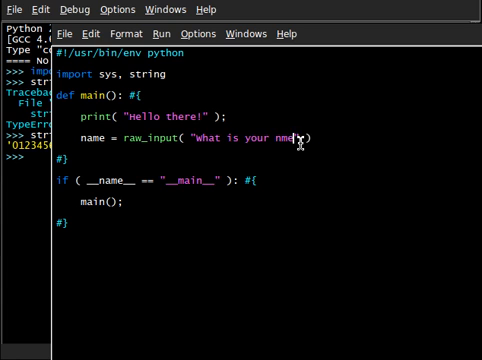
text(a)
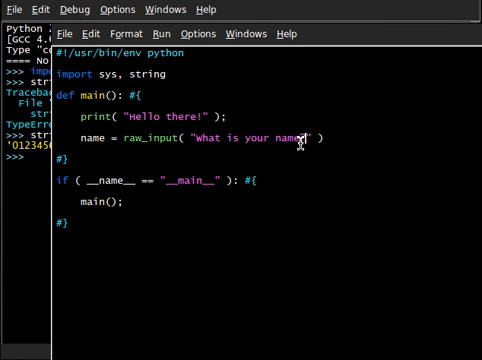
text(\n)
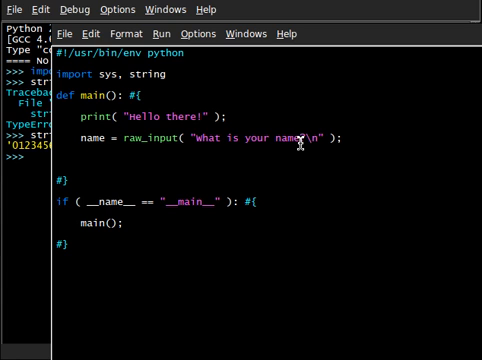
text(for)
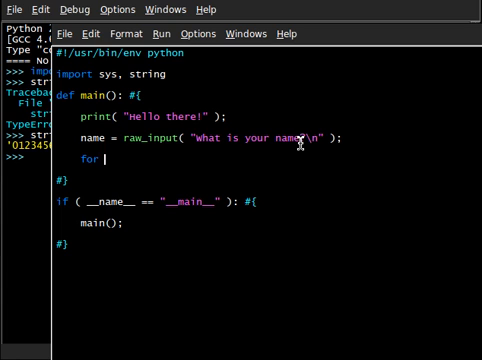
Step: Loop for digit in string.digits with an if digit in name: check
text(digits in)
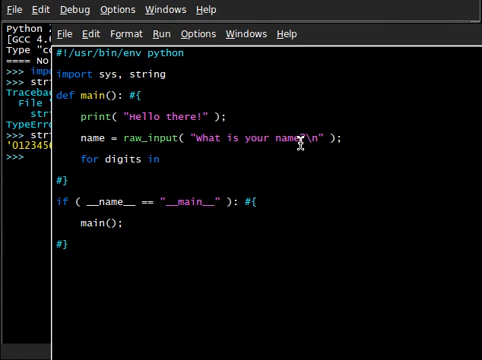
text(string.di)
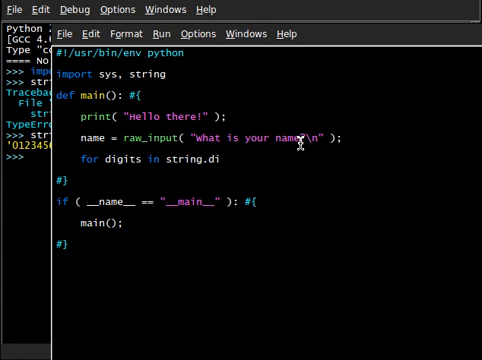
text(d)
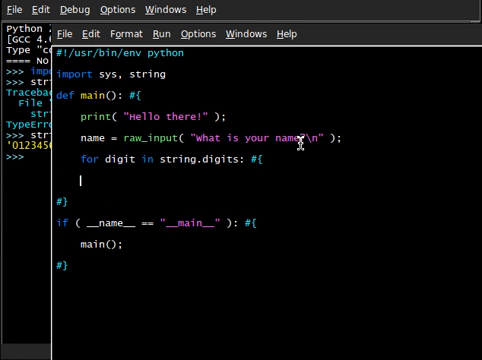
text(if ()
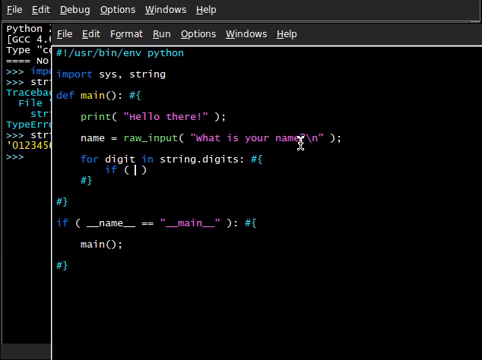
text(digit in name)
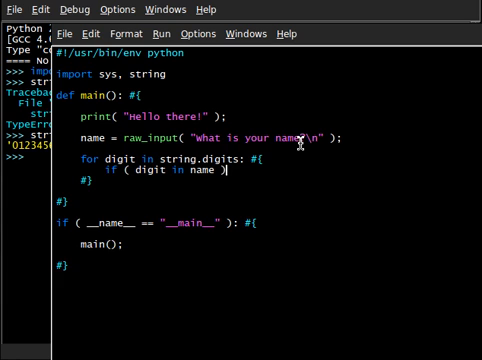
text(: #{)
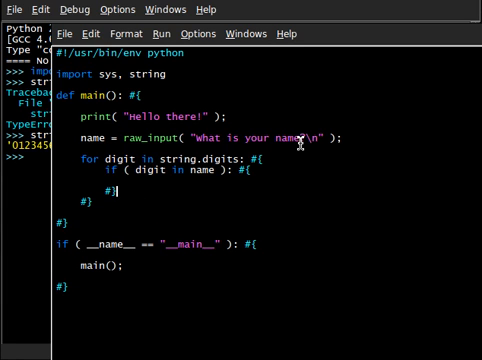
Step: Call sys.exit(2) when a digit is found, then begin the greeting print line
text(e)
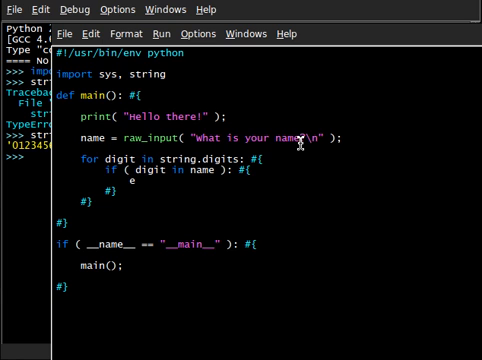
text(sys.)
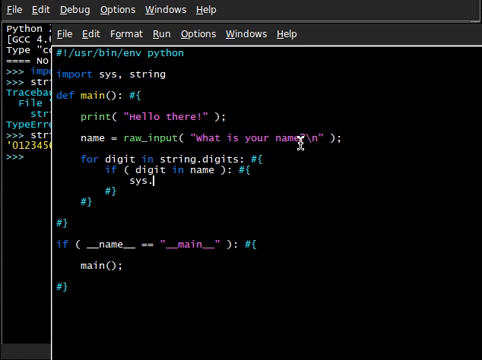
text(exit)
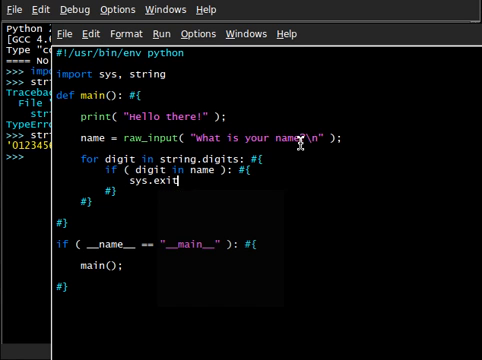
text(()
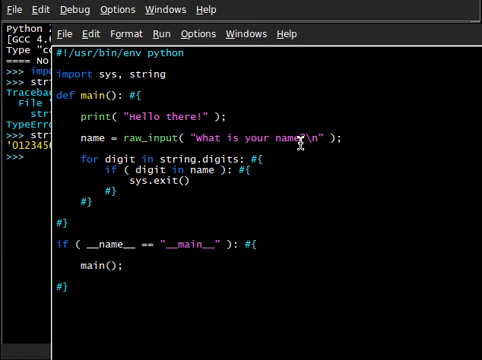
text(2)
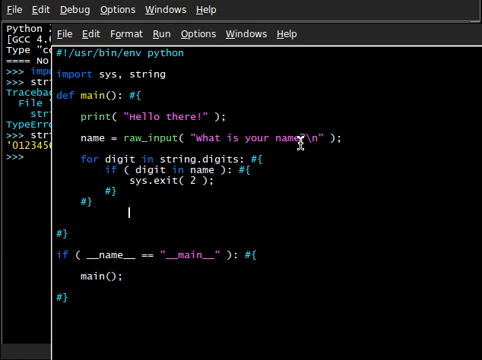
text(p[ri)
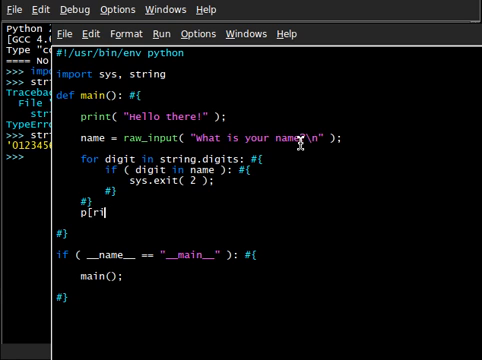
Step: Print "Oh, it's good to meet you, " + name + "!" and finish with sys.exit(0)
text(rint())
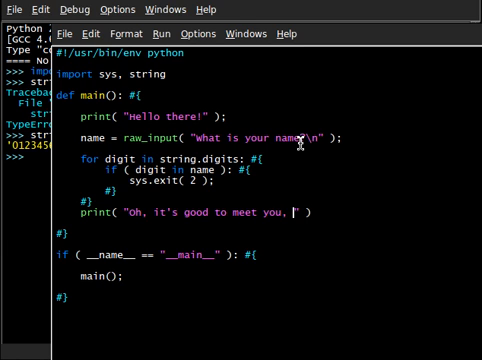
text(" + name ))
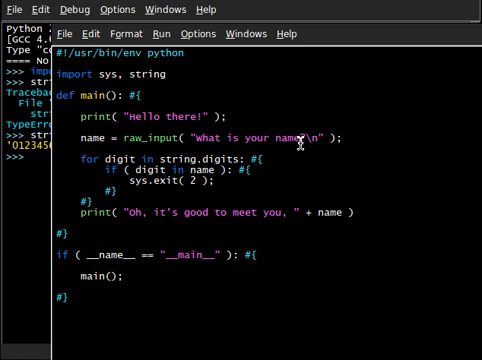
text(+ "")
text(e)
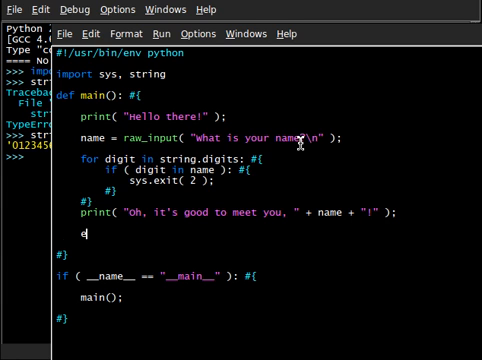
text(sys.ex)
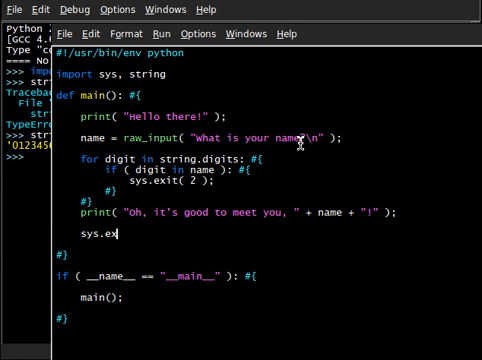
text(it())
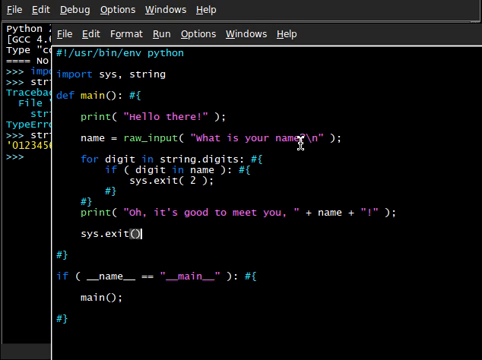
text(0)
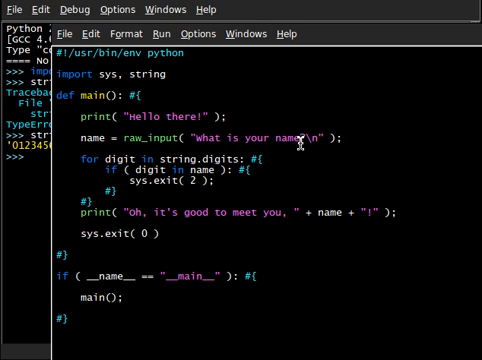
text(;)
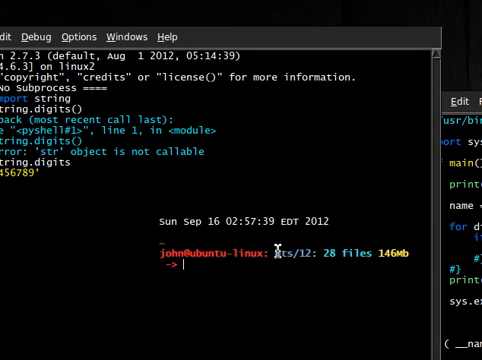
Step: Run python file.py, answer with the name John, and start the echo exit-status check
text(python file.py)
text(John)
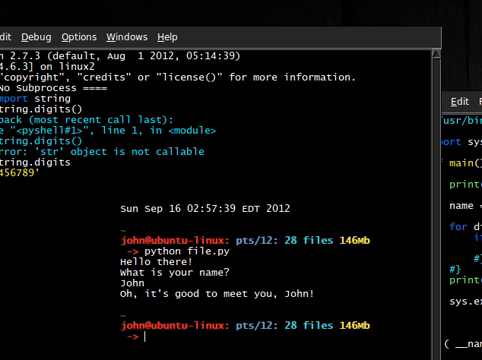
text(e)
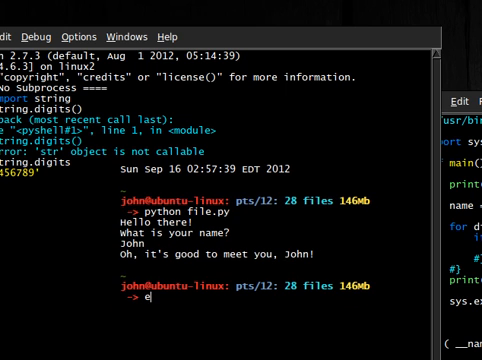
text(cho $?)
text(John312)
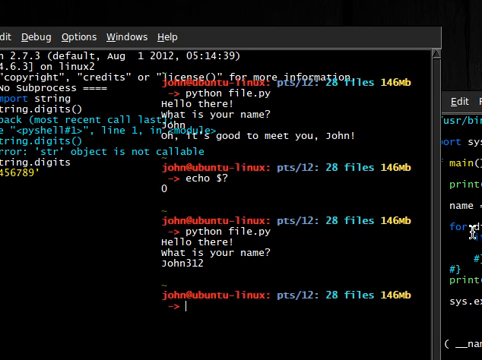
Step: Check the exit code with echo $? and rerun file.py with the digit-containing name john32
text(echo)
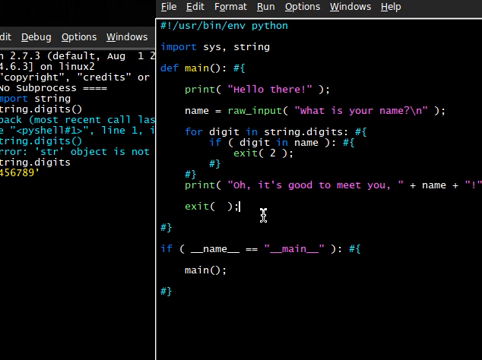
mouse_move(458, 290)
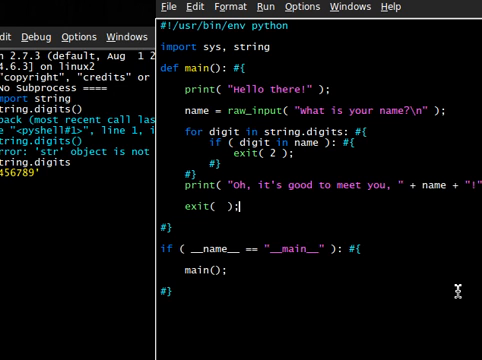